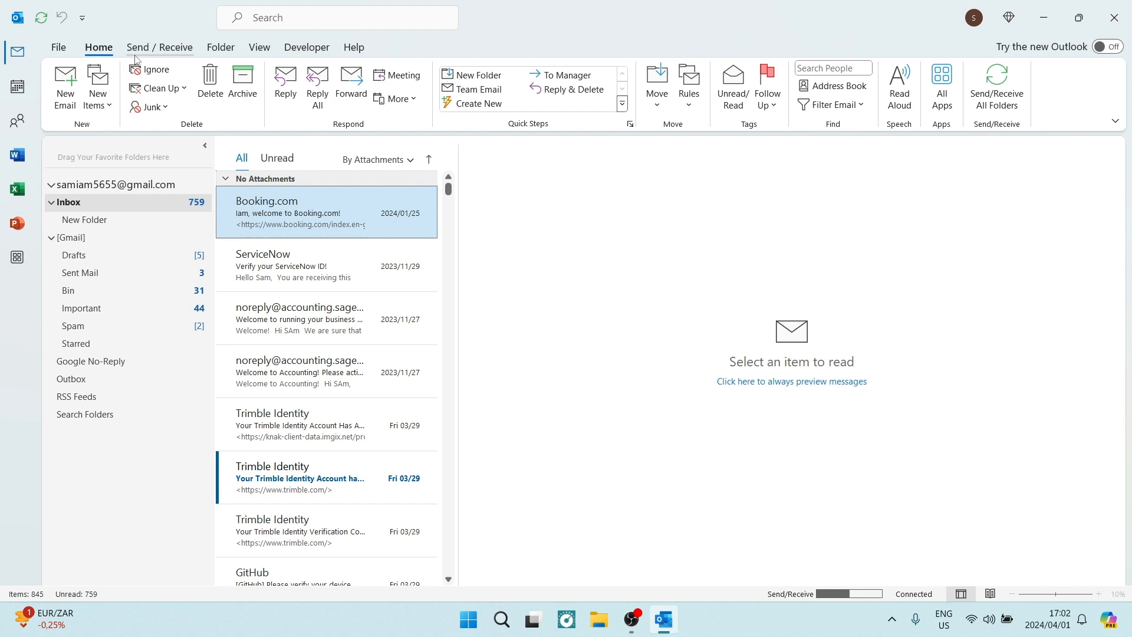
# Bring up the Outlook Options dialog from the File menu
pyautogui.click(58, 46)
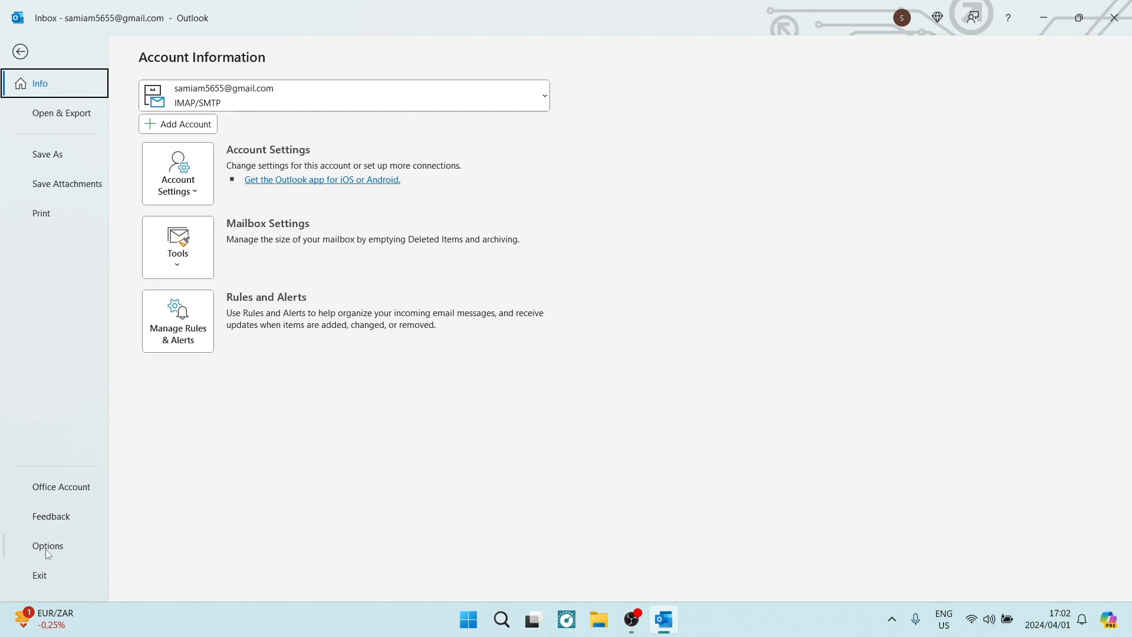
pyautogui.click(48, 545)
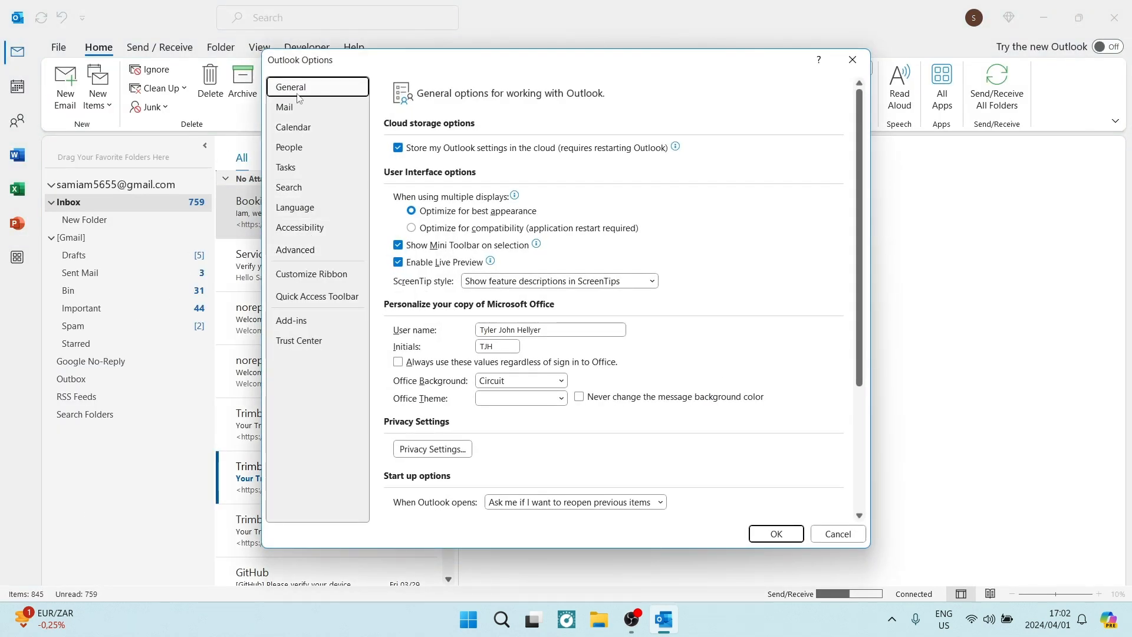
# Turn off Show Apps in Outlook under Advanced, confirm the restart notice, and close Outlook
pyautogui.click(294, 250)
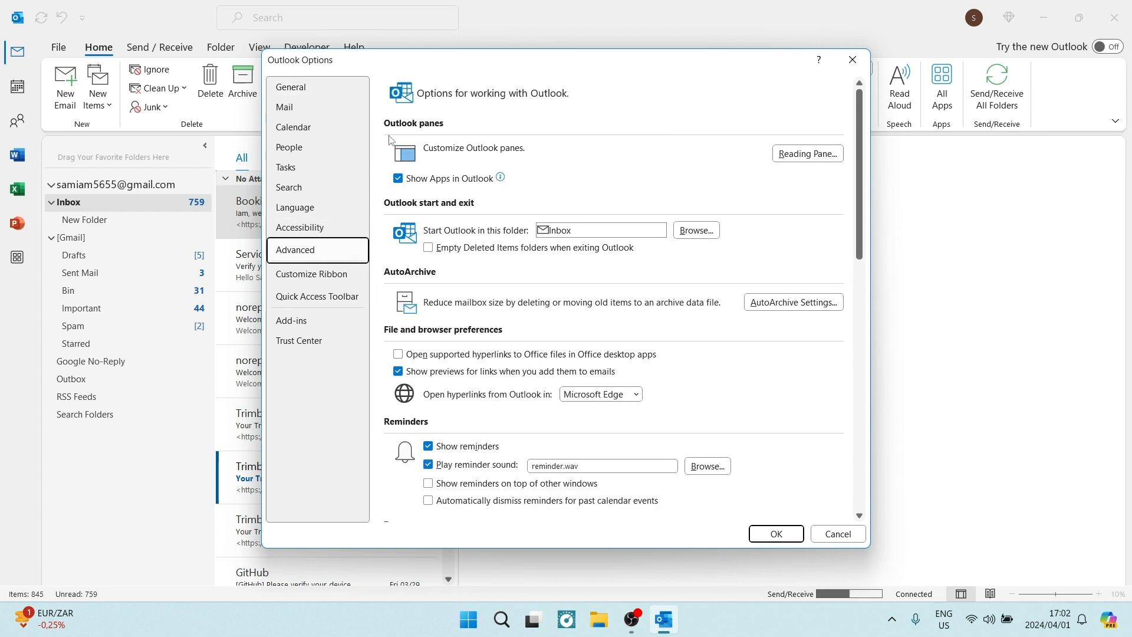
pyautogui.moveTo(433, 173)
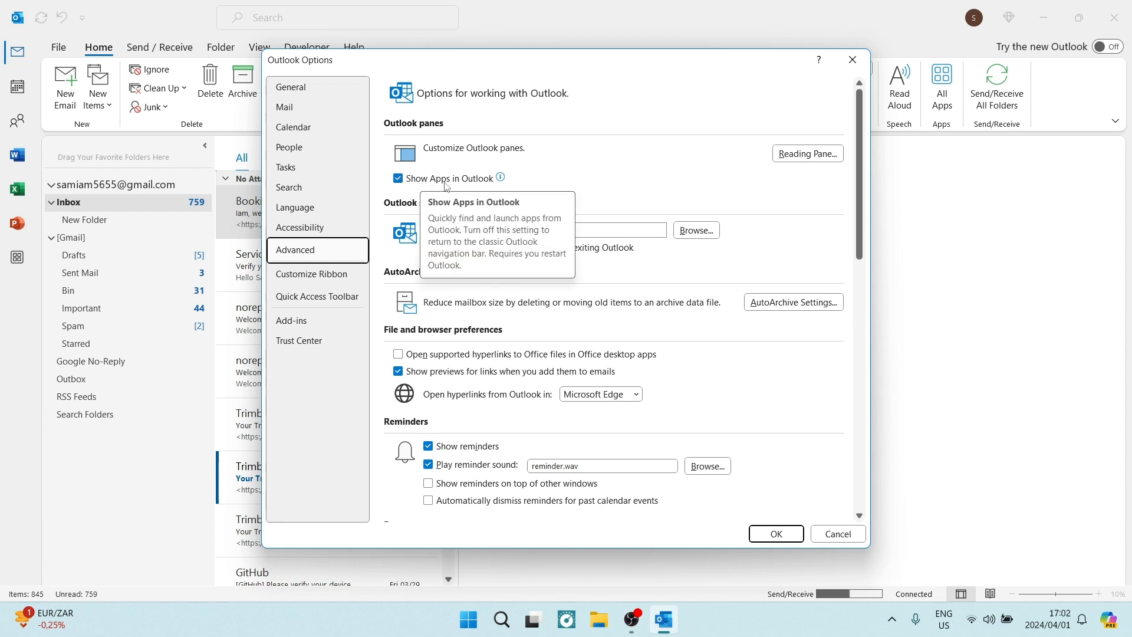
pyautogui.moveTo(558, 188)
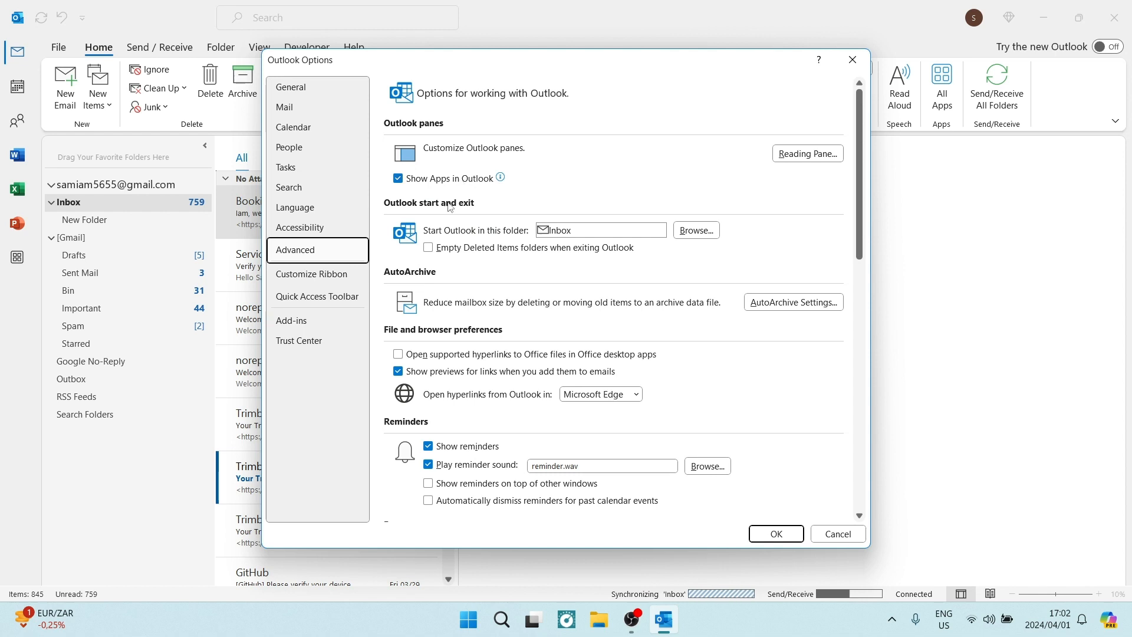
pyautogui.click(397, 178)
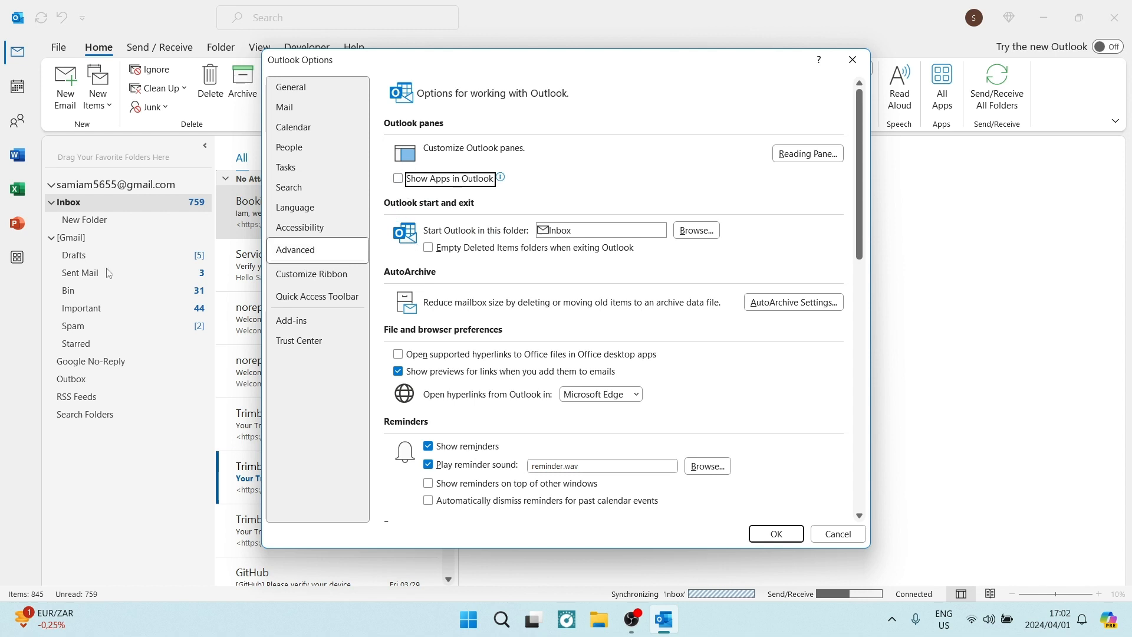
pyautogui.moveTo(51, 207)
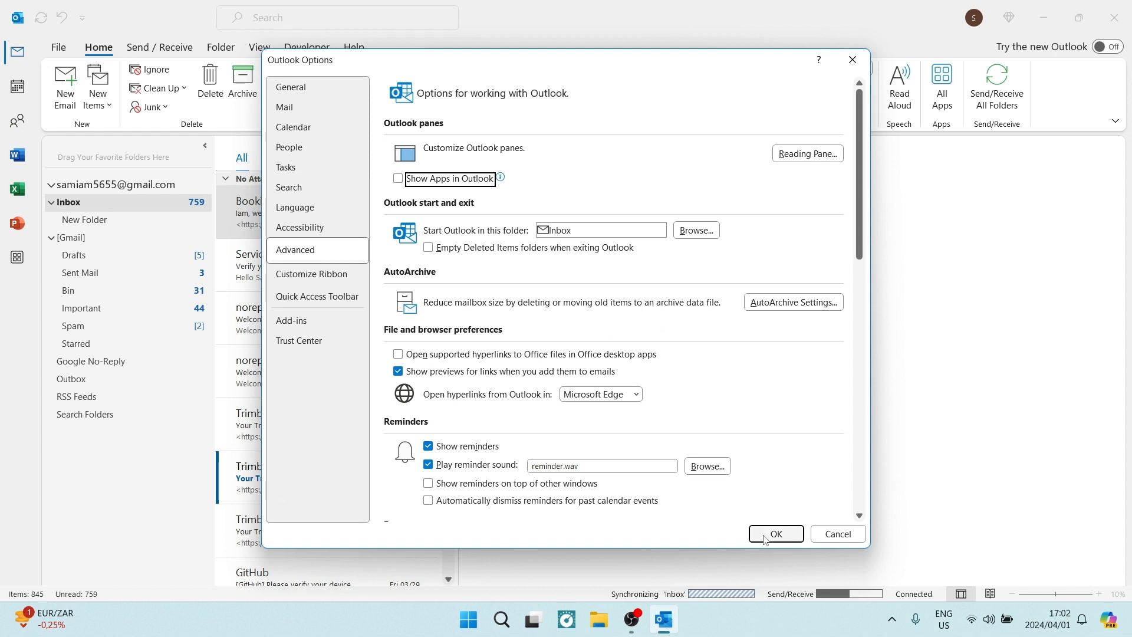
pyautogui.click(775, 533)
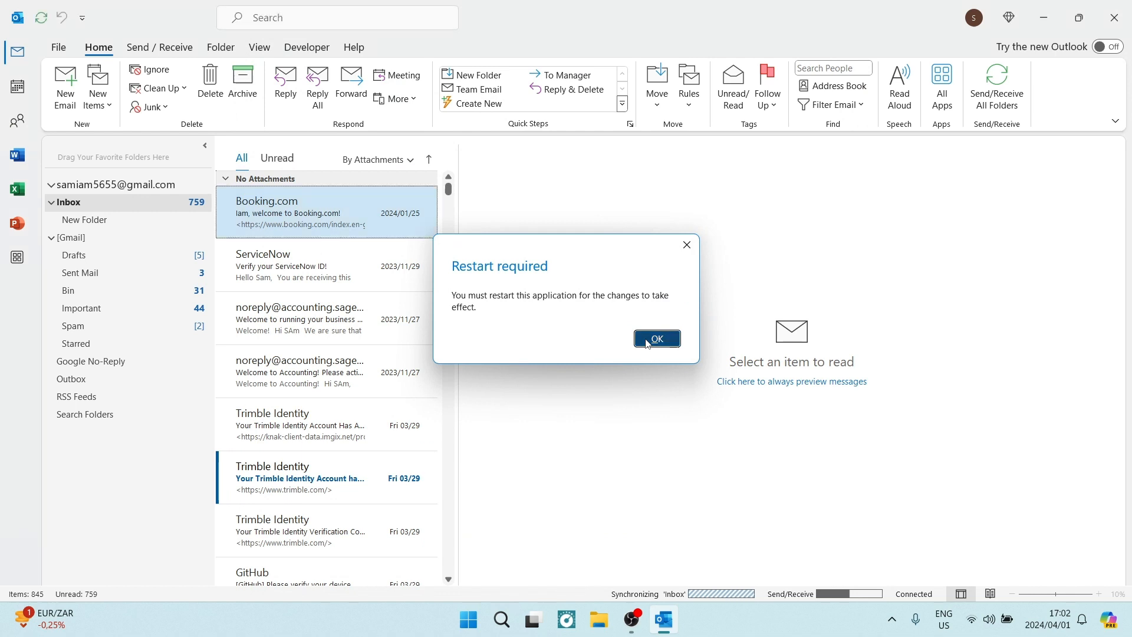
pyautogui.click(655, 338)
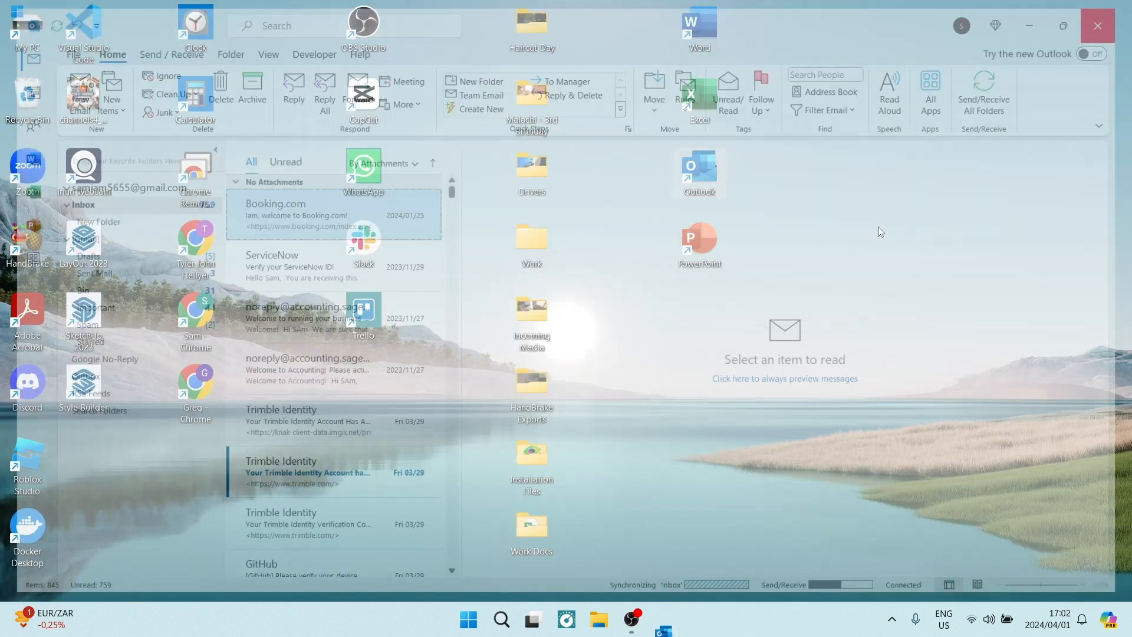
pyautogui.click(1096, 24)
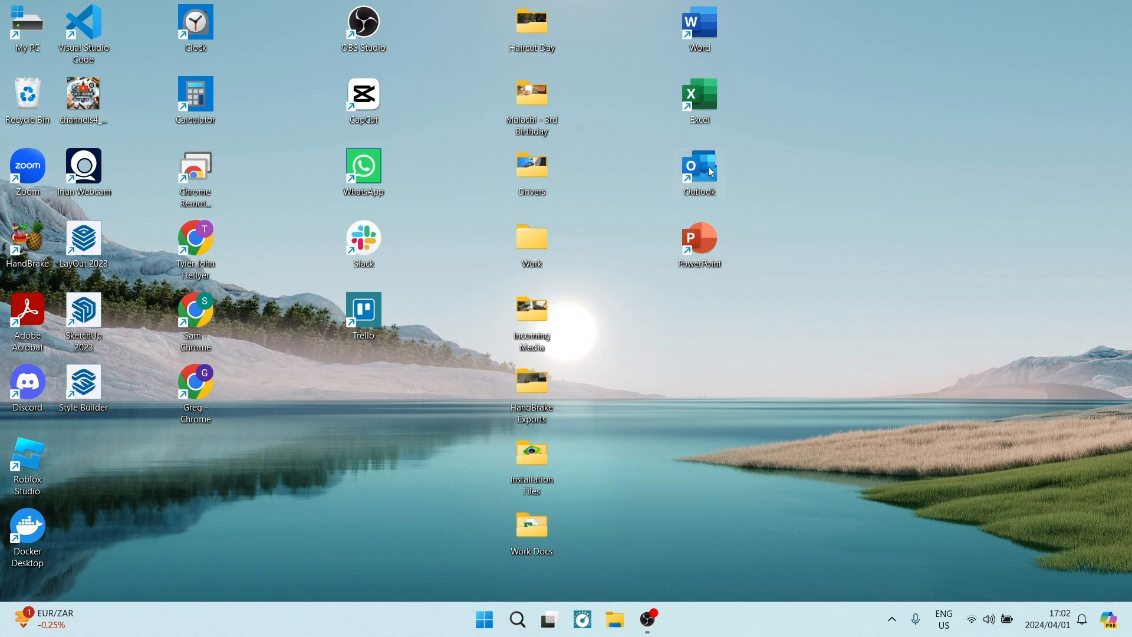
pyautogui.moveTo(711, 169)
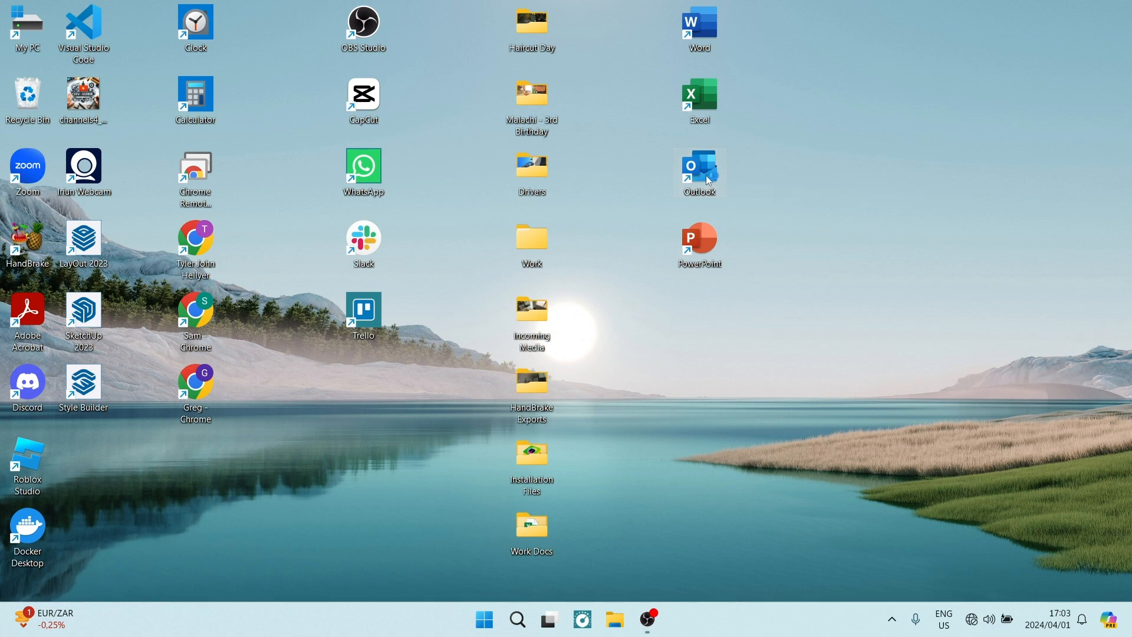
# Relaunch Outlook from the desktop shortcut with the navigation bar at the bottom
pyautogui.doubleClick(697, 171)
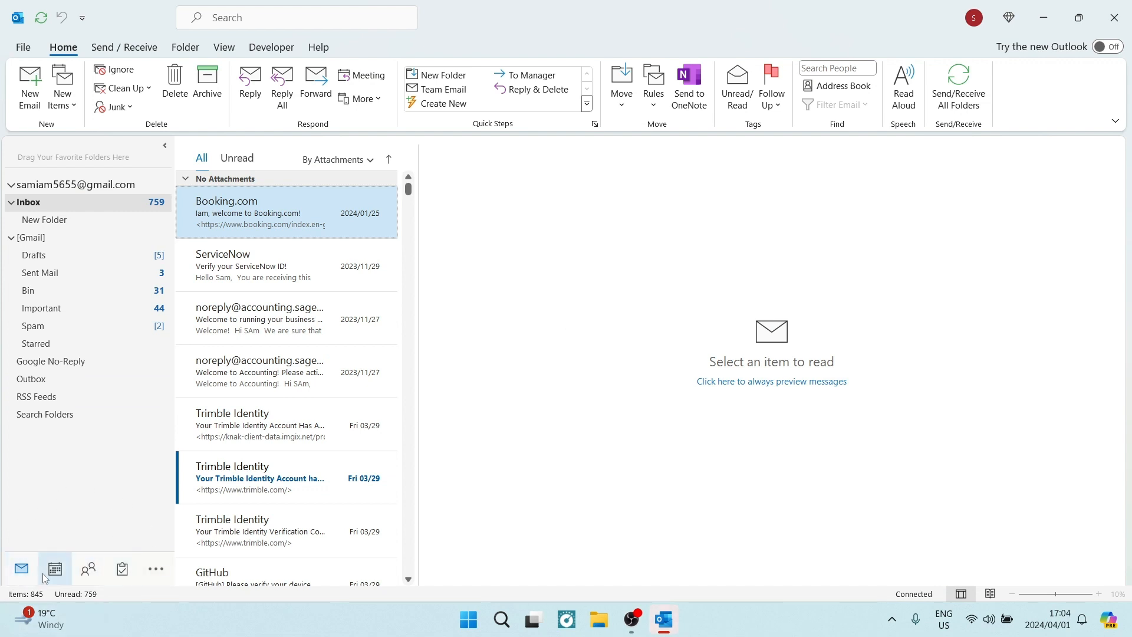